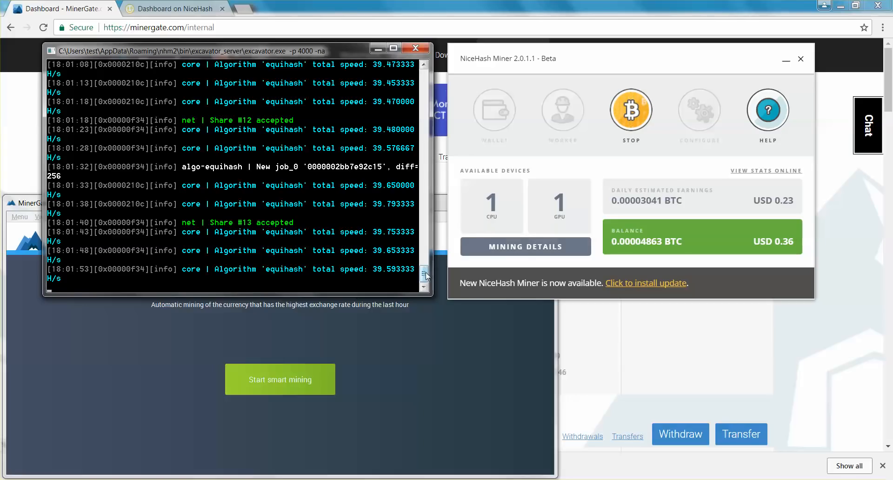
Step: Stop mining, then review the Configure General, Advanced and About tabs and return to the dashboard
{"action": "scroll", "scroll_direction": "down", "scroll_amount": 3}
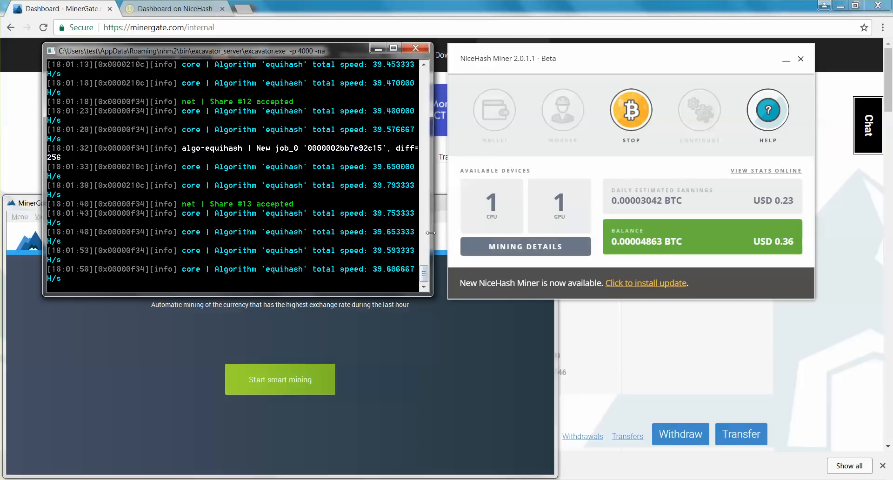
{"action": "mouse_move", "coordinate": [676, 198]}
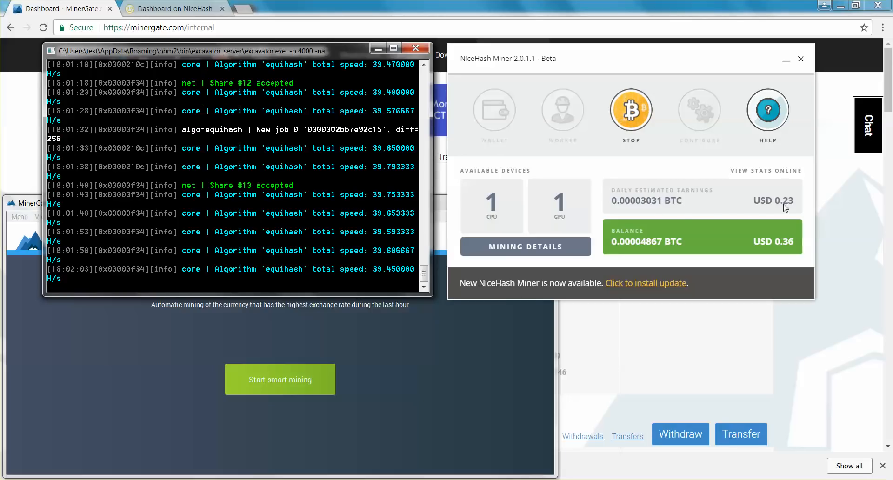
{"action": "mouse_move", "coordinate": [739, 250]}
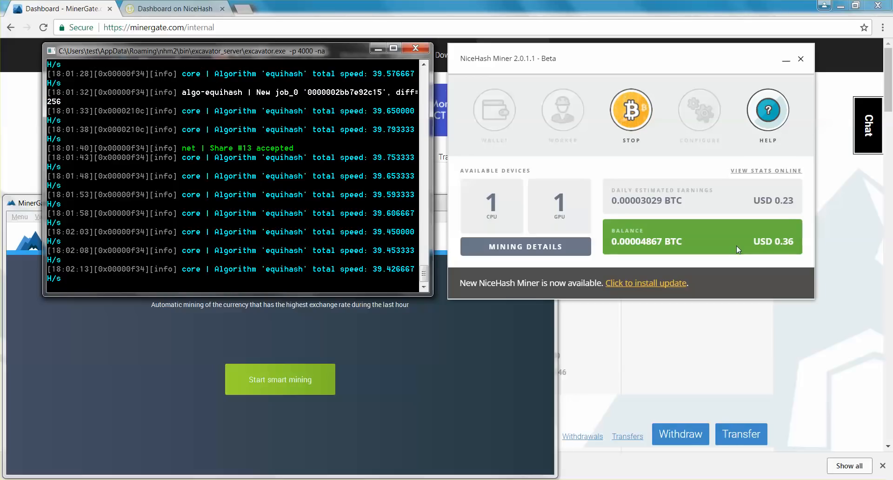
{"action": "left_click", "coordinate": [631, 110]}
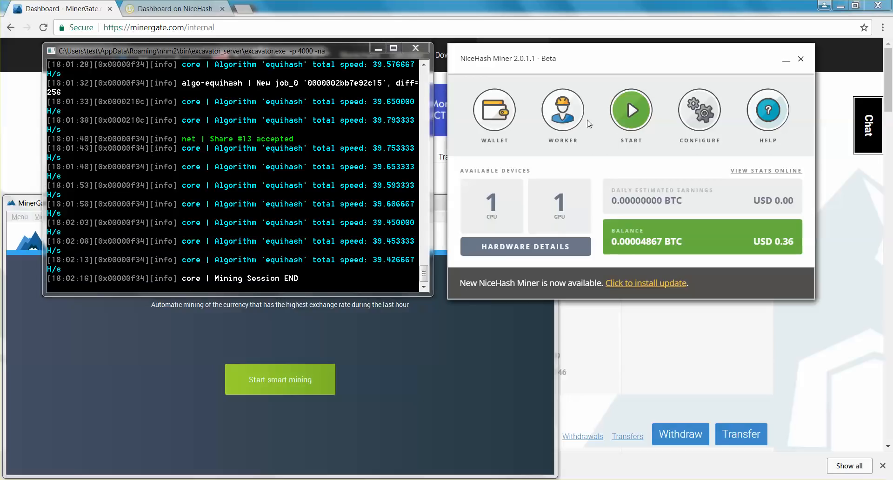
{"action": "left_click", "coordinate": [699, 109]}
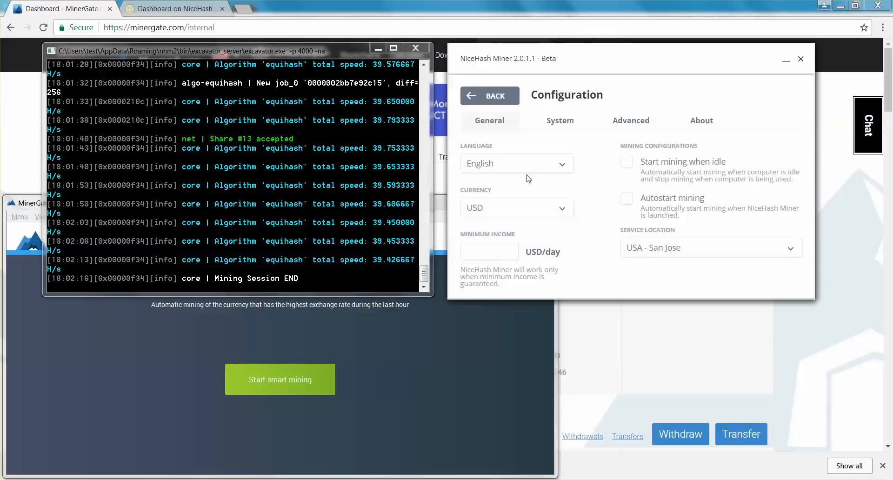
{"action": "mouse_move", "coordinate": [456, 218]}
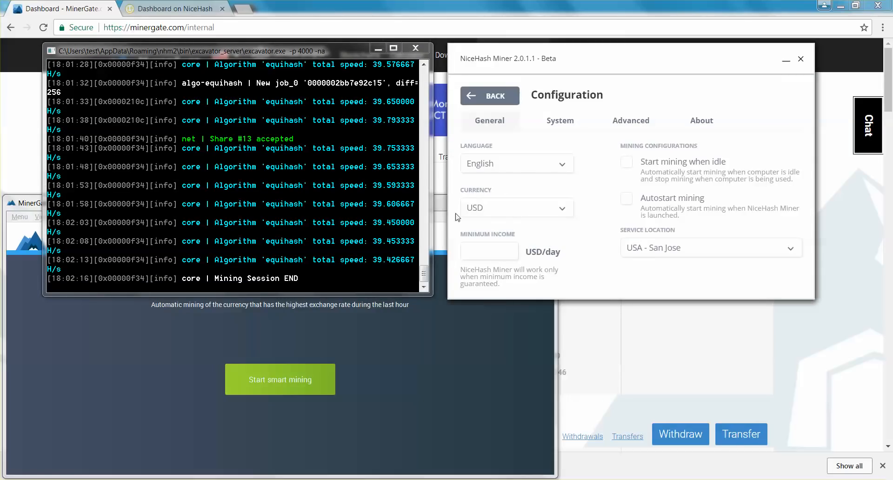
{"action": "left_click", "coordinate": [631, 120]}
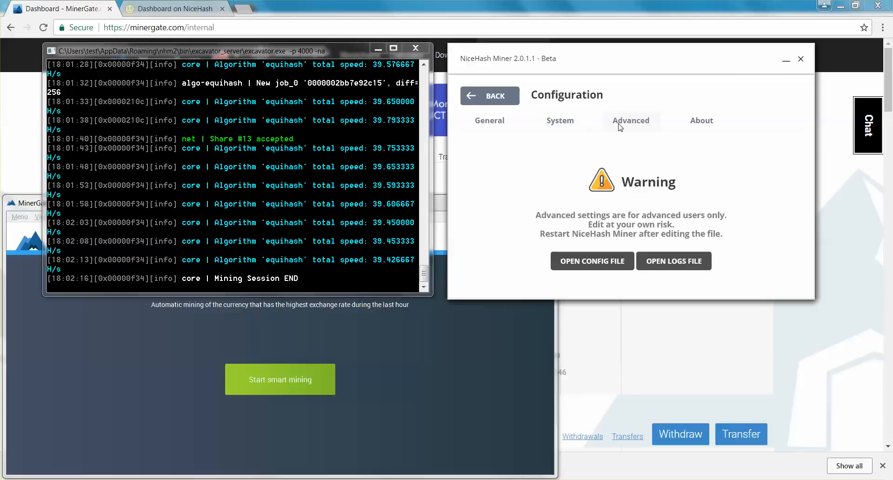
{"action": "left_click", "coordinate": [702, 120]}
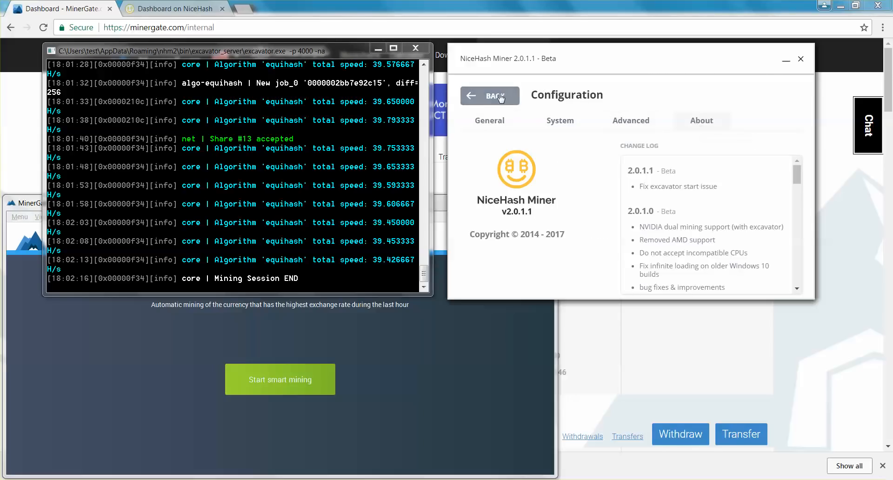
{"action": "left_click", "coordinate": [631, 120]}
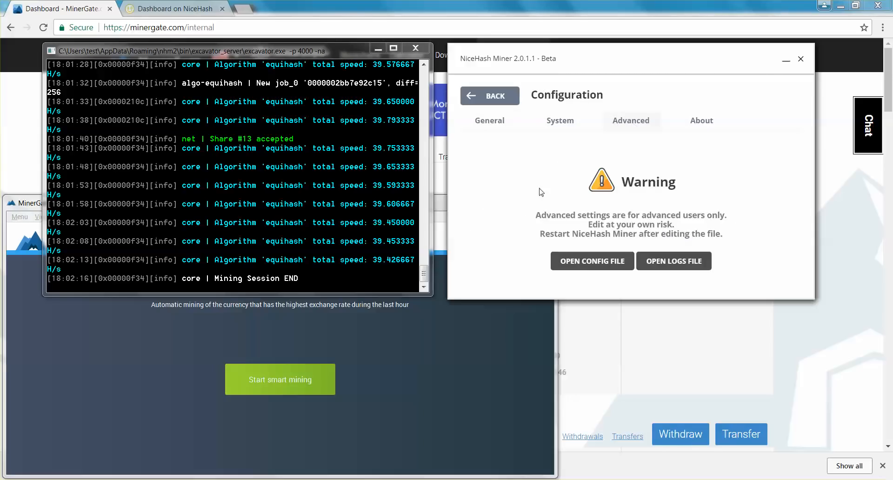
{"action": "left_click", "coordinate": [490, 94]}
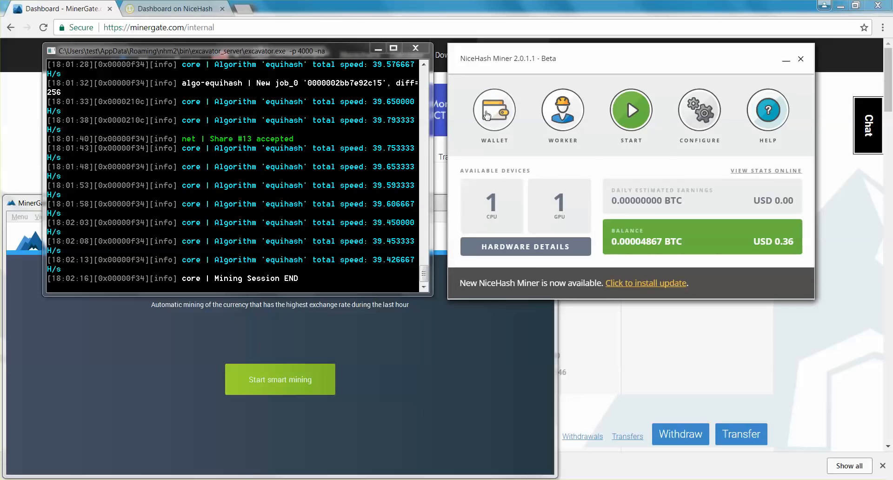
Step: Review the Worker ID dialog and close it without changes
{"action": "left_click", "coordinate": [494, 110]}
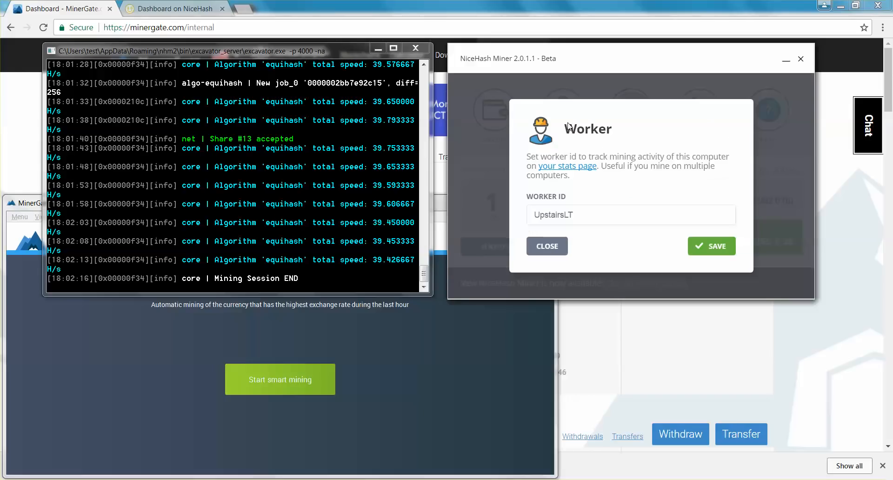
{"action": "double_click", "coordinate": [553, 215]}
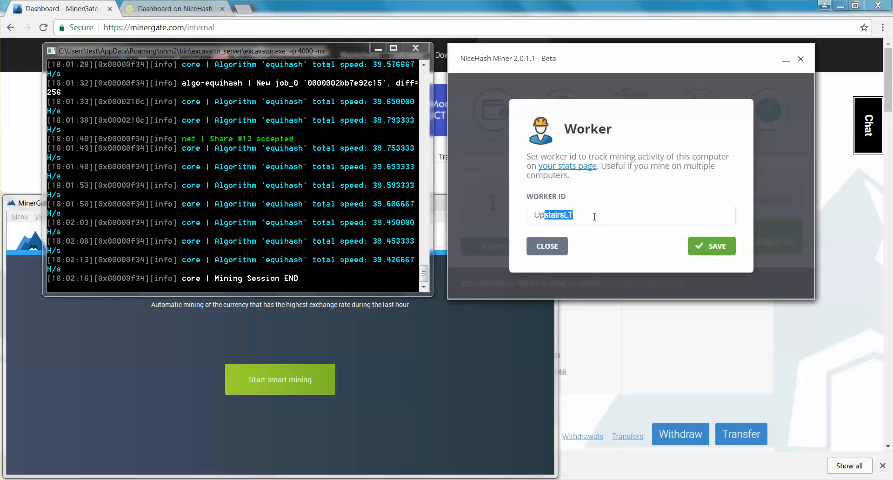
{"action": "left_click", "coordinate": [547, 246]}
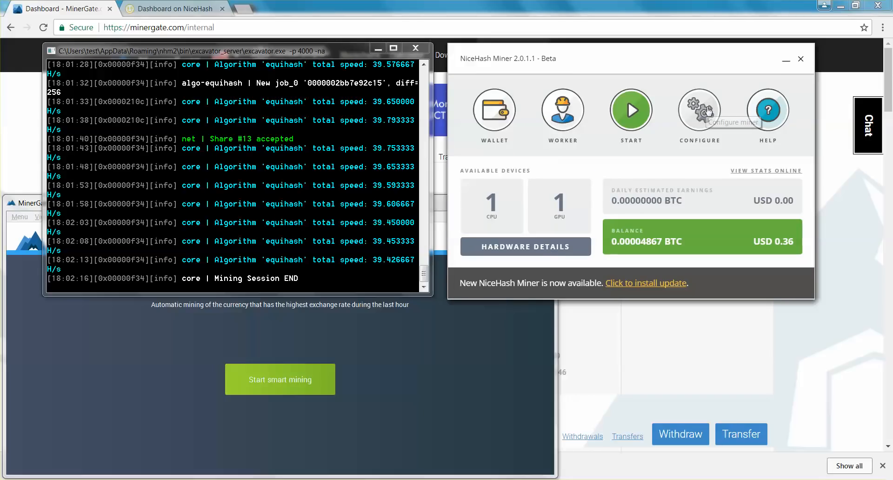
{"action": "mouse_move", "coordinate": [699, 108]}
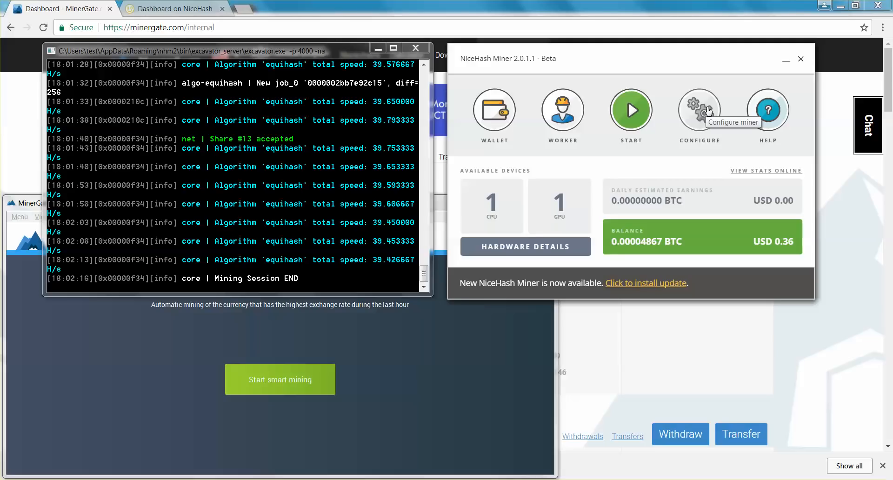
{"action": "mouse_move", "coordinate": [684, 141]}
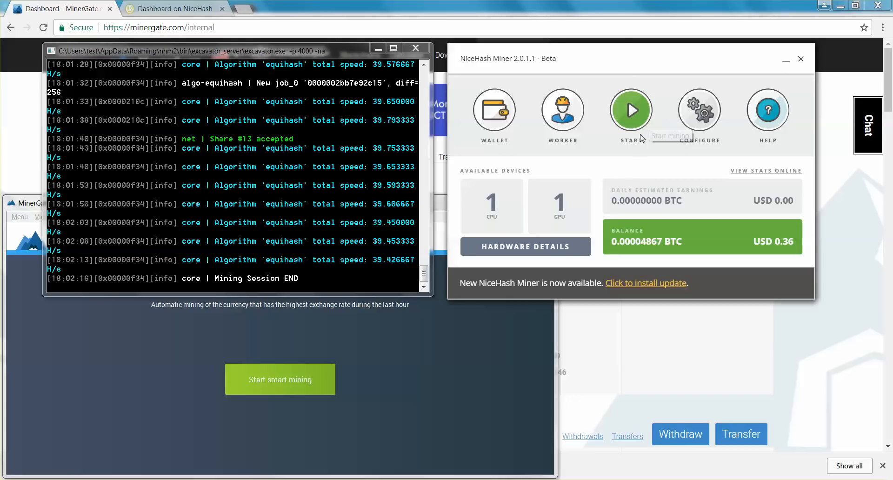
Step: View the 'My active workers' page listing NEVAN and Terrie, then go back
{"action": "left_click", "coordinate": [174, 8]}
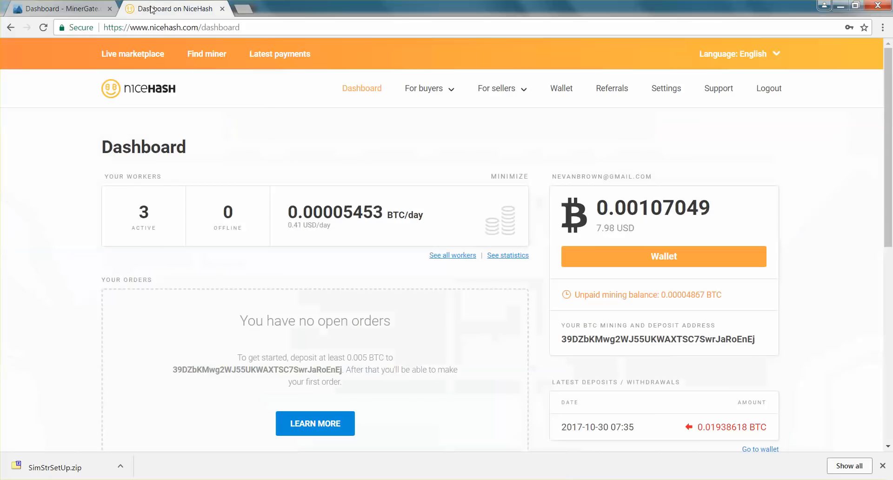
{"action": "scroll", "scroll_direction": "down", "scroll_amount": 3}
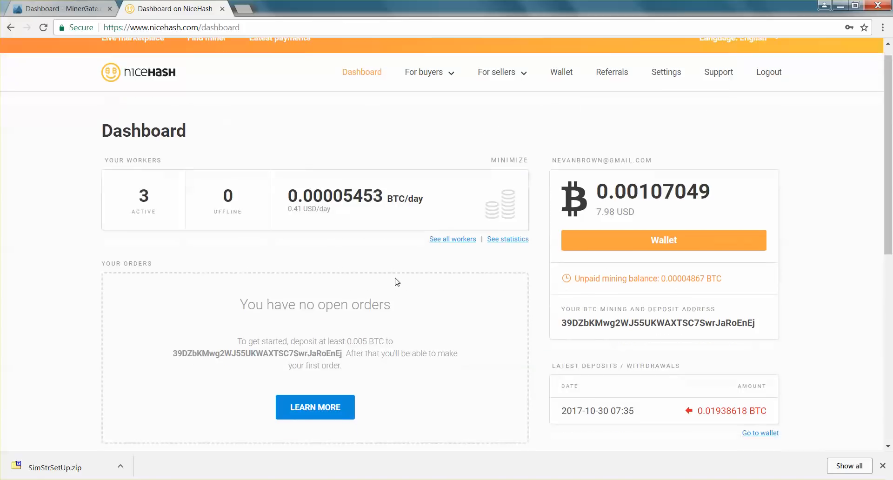
{"action": "scroll", "scroll_direction": "up", "scroll_amount": 3}
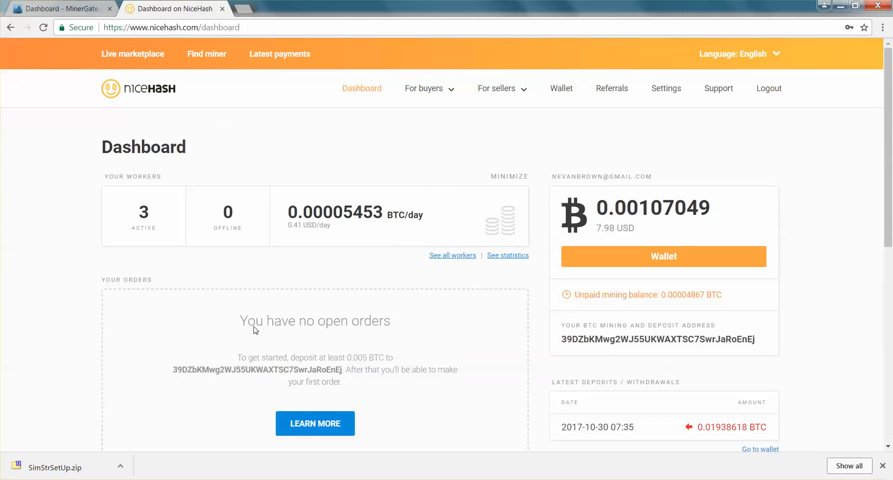
{"action": "mouse_move", "coordinate": [241, 320]}
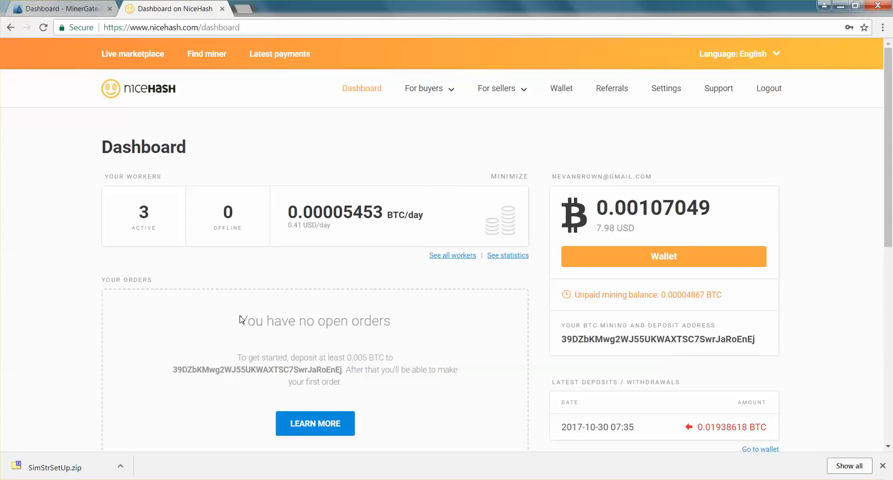
{"action": "mouse_move", "coordinate": [358, 329]}
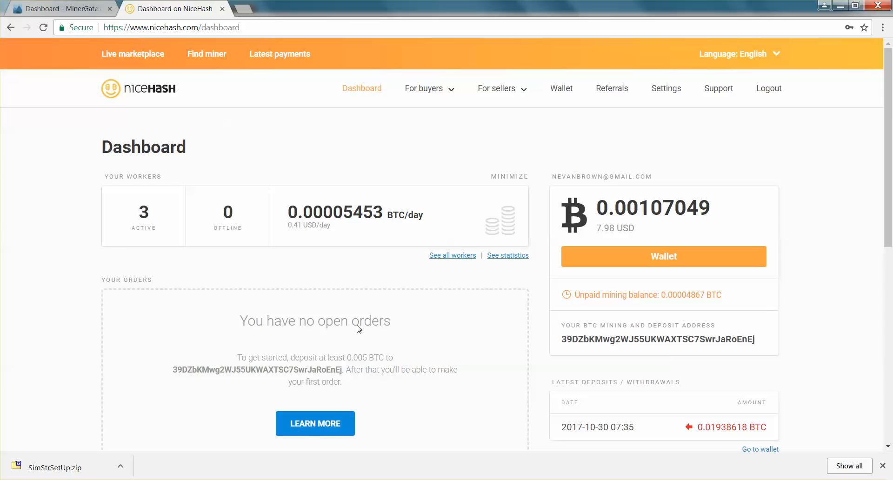
{"action": "mouse_move", "coordinate": [128, 149]}
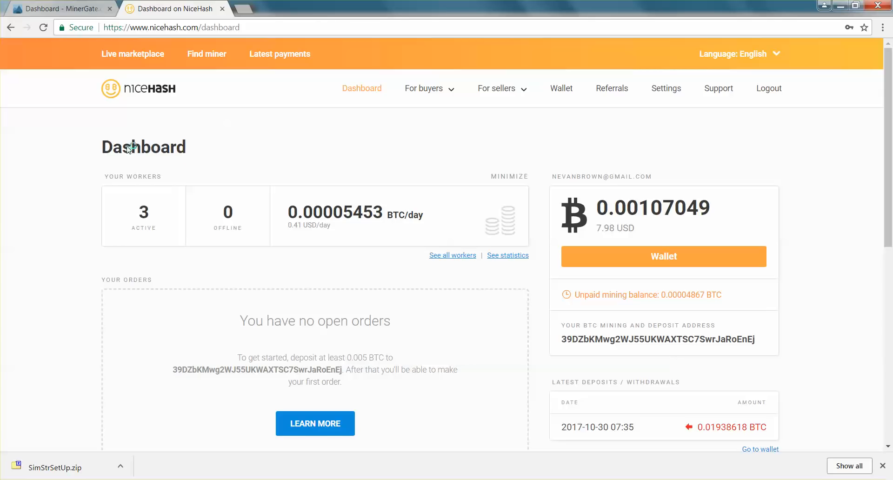
{"action": "mouse_move", "coordinate": [244, 227]}
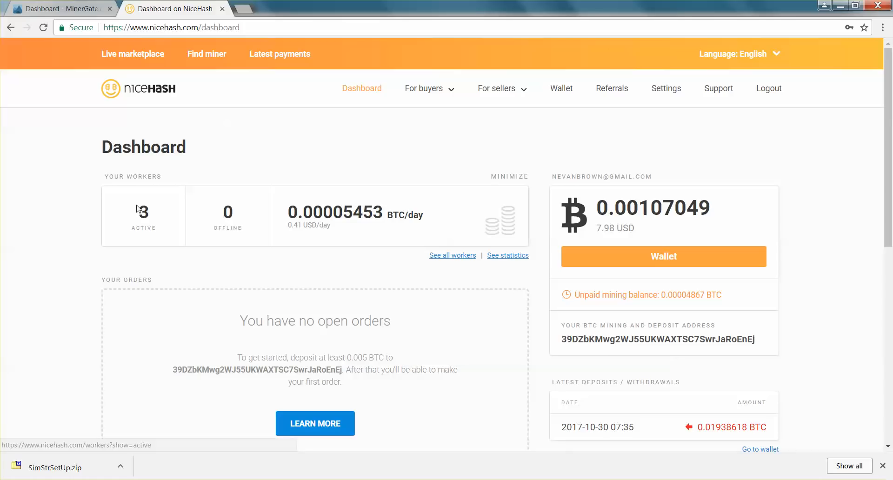
{"action": "left_click", "coordinate": [452, 255]}
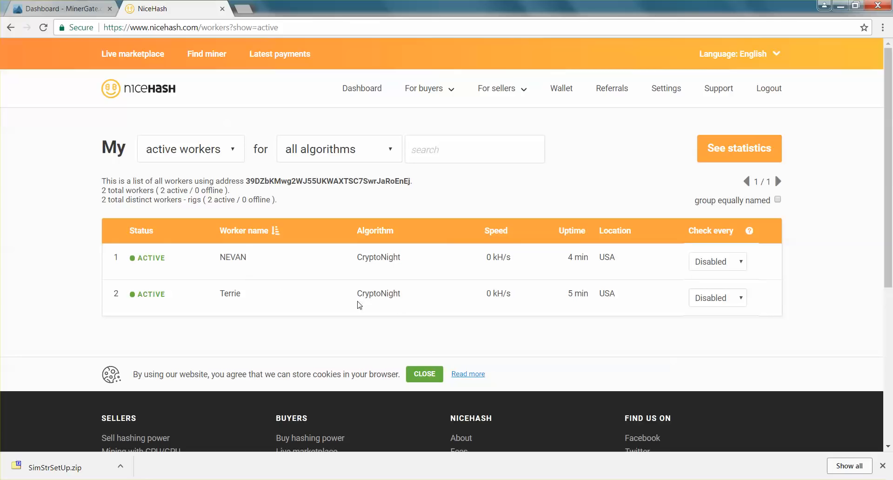
{"action": "mouse_move", "coordinate": [405, 262]}
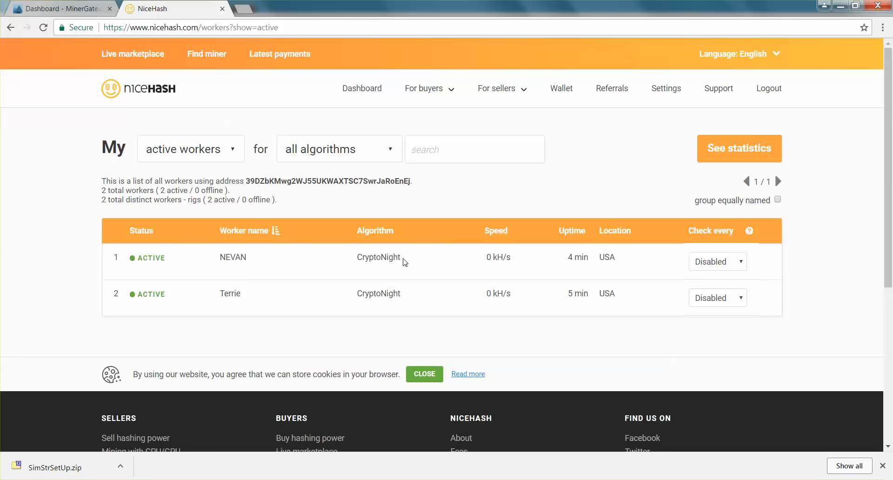
{"action": "mouse_move", "coordinate": [264, 276]}
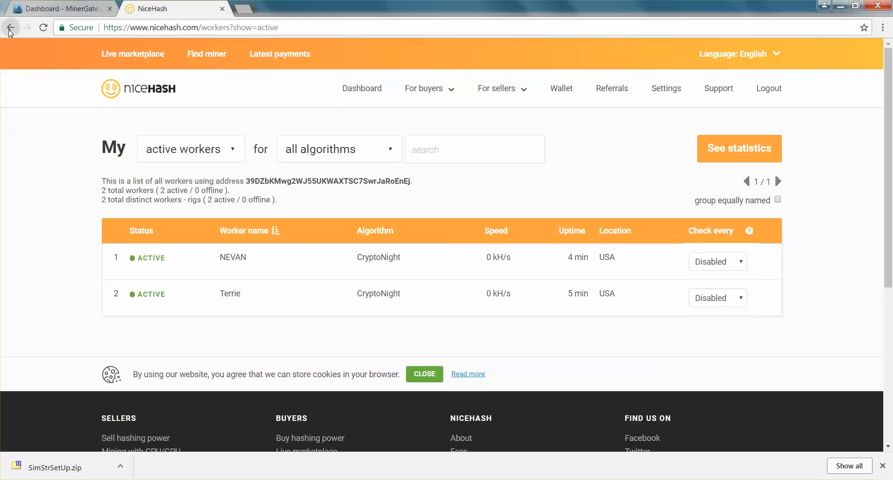
{"action": "left_click", "coordinate": [10, 27]}
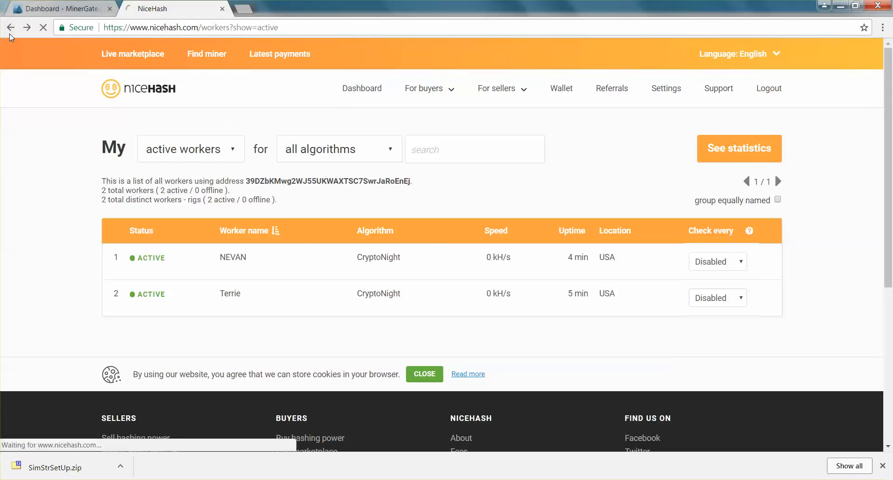
Step: From the Dashboard, show the Wallet page with the 0.00107049 BTC balance and withdrawal history
{"action": "left_click", "coordinate": [362, 89]}
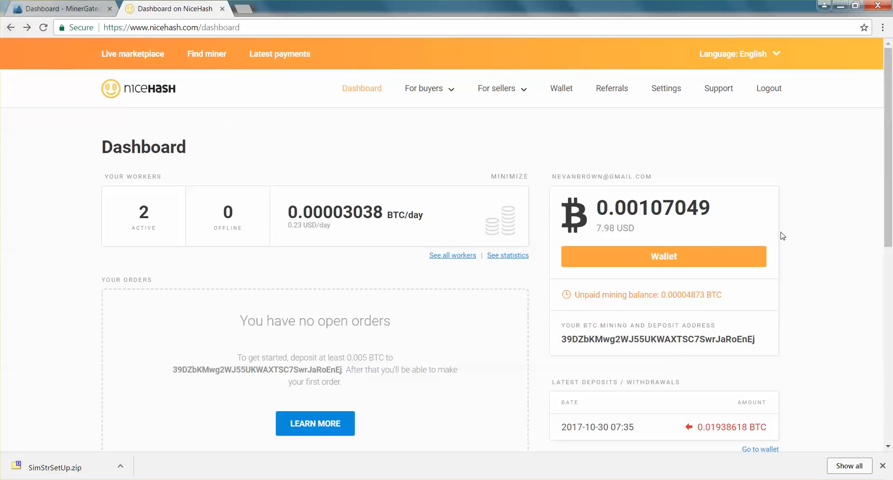
{"action": "left_click", "coordinate": [664, 255]}
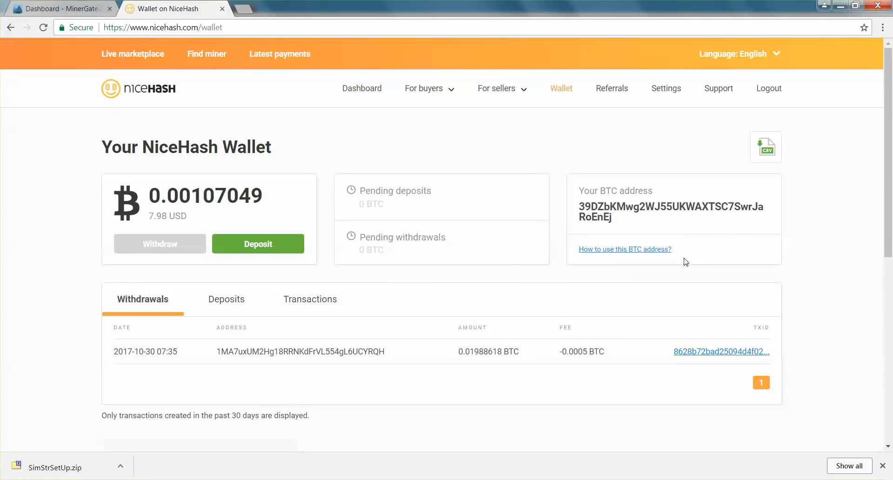
{"action": "scroll", "scroll_direction": "down", "scroll_amount": 3}
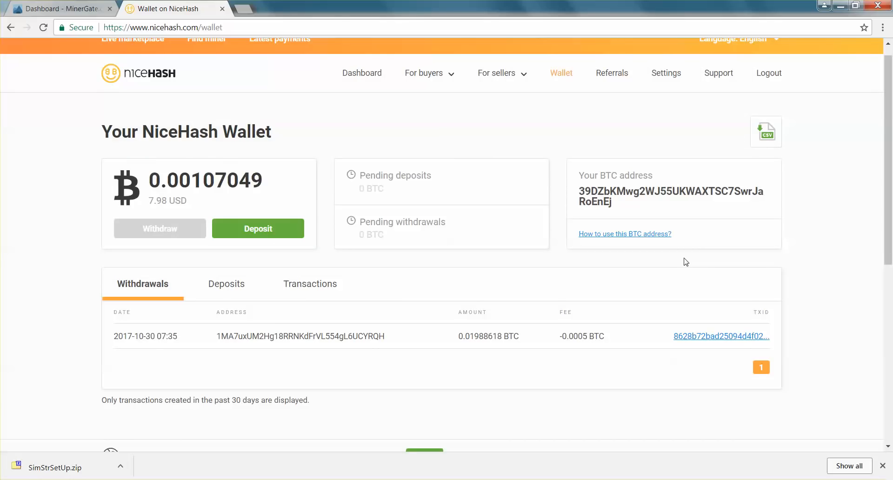
{"action": "mouse_move", "coordinate": [445, 212]}
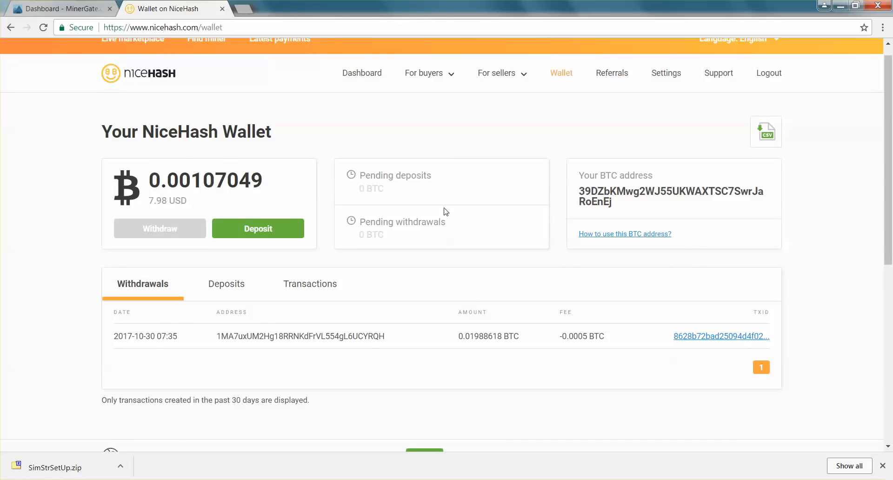
{"action": "mouse_move", "coordinate": [505, 3]}
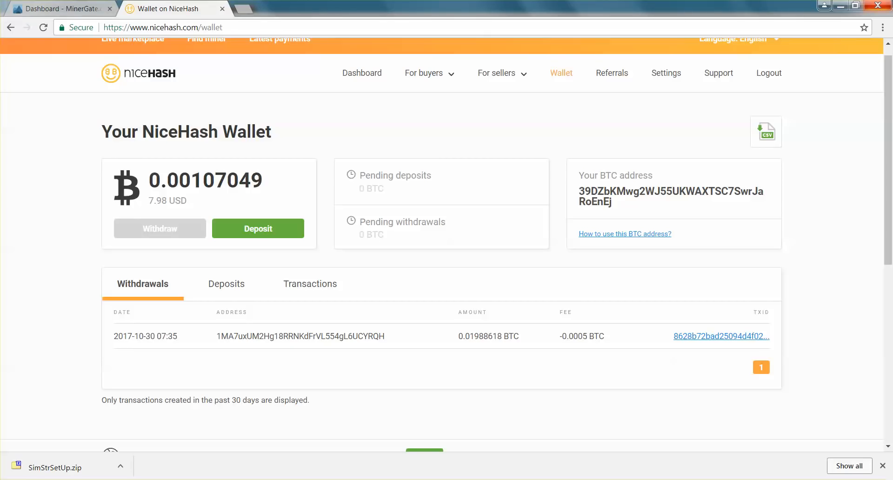
{"action": "mouse_move", "coordinate": [882, 6]}
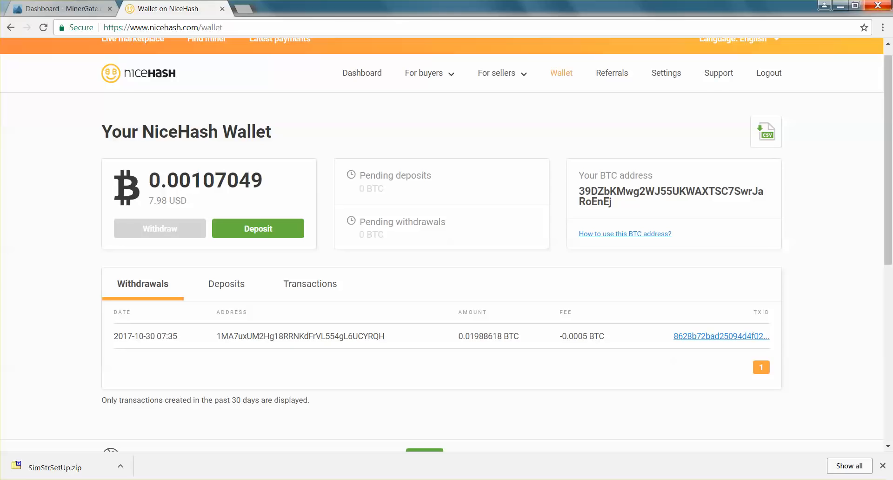
{"action": "mouse_move", "coordinate": [547, 130]}
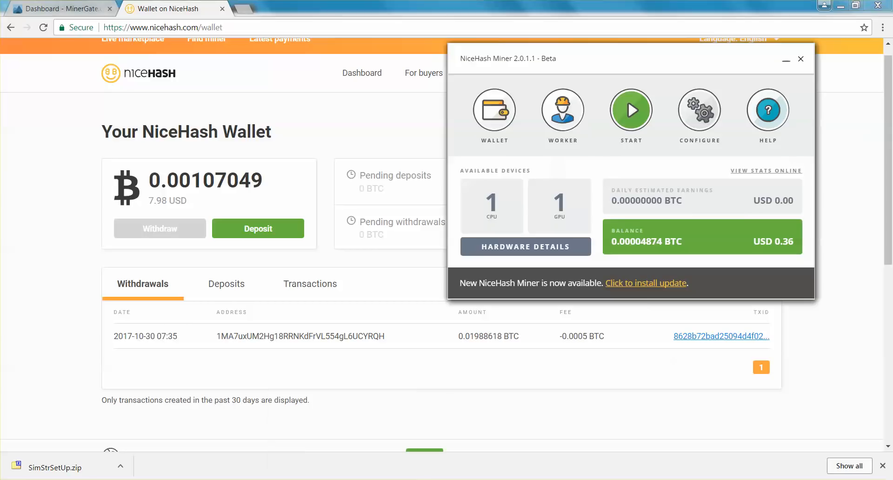
{"action": "mouse_move", "coordinate": [679, 115]}
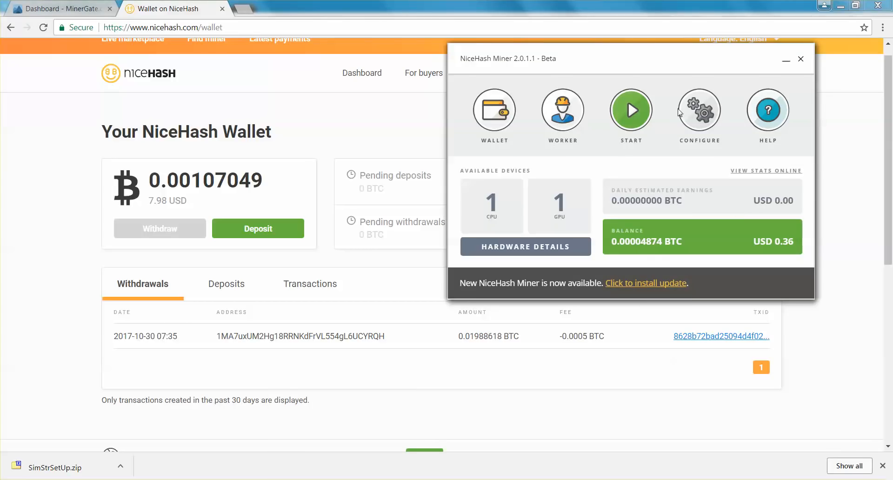
{"action": "mouse_move", "coordinate": [391, 359]}
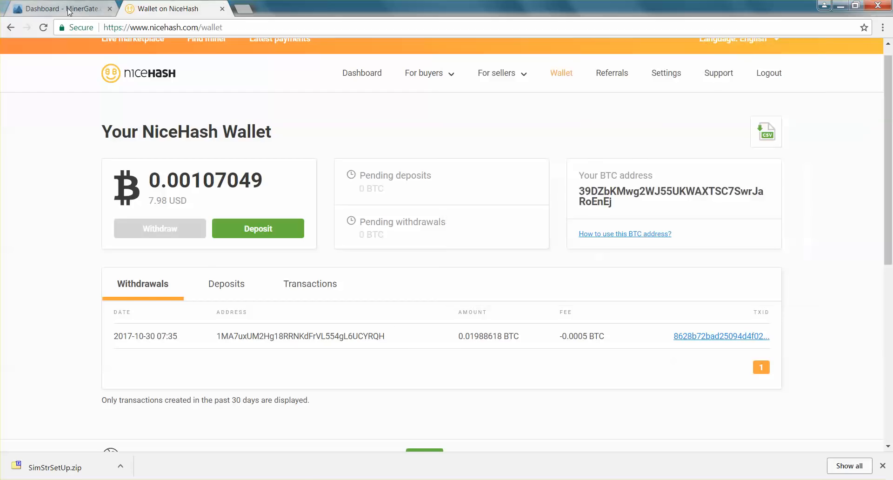
Step: Switch to the 'Dashboard - MinerGate' browser tab showing the BTC balance
{"action": "left_click", "coordinate": [56, 8]}
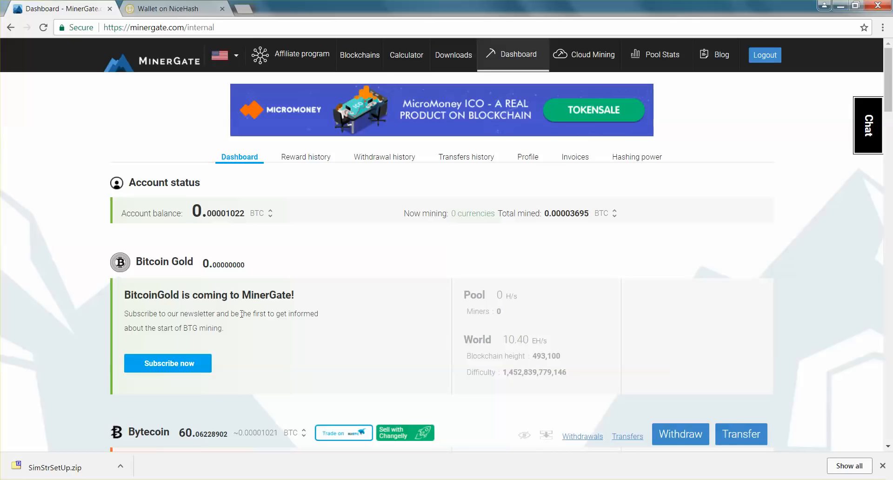
{"action": "mouse_move", "coordinate": [281, 323]}
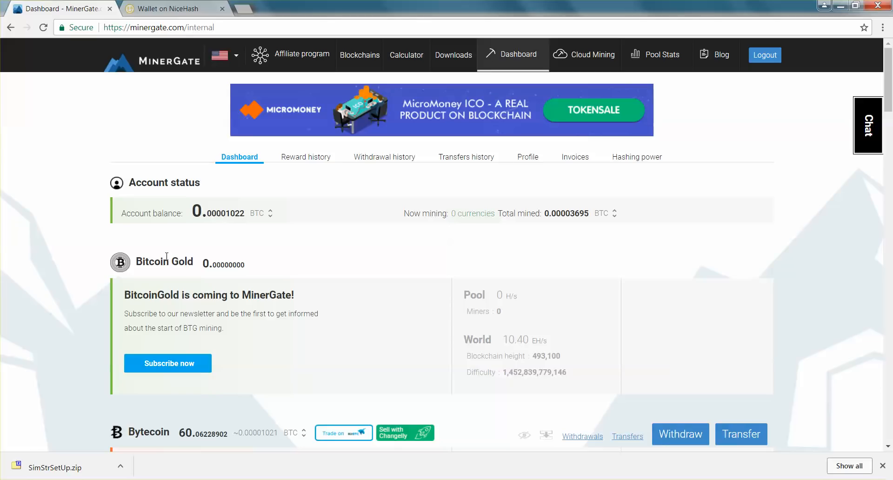
{"action": "mouse_move", "coordinate": [145, 275]}
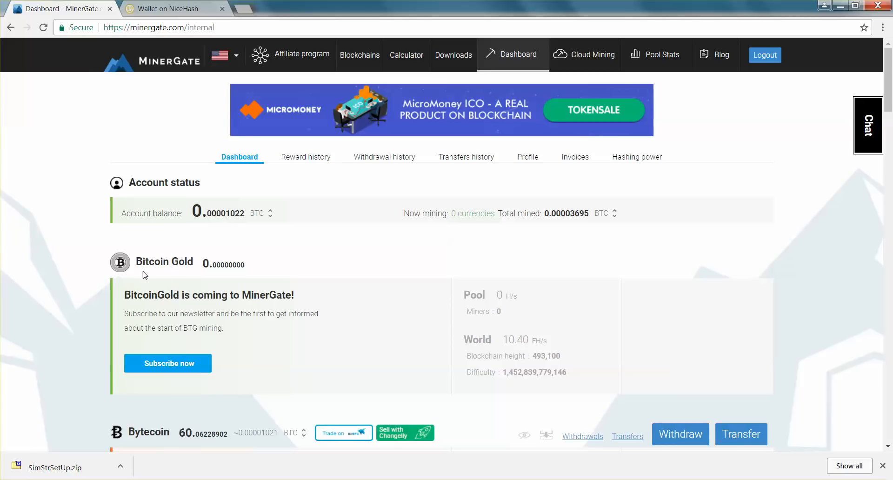
{"action": "mouse_move", "coordinate": [233, 261]}
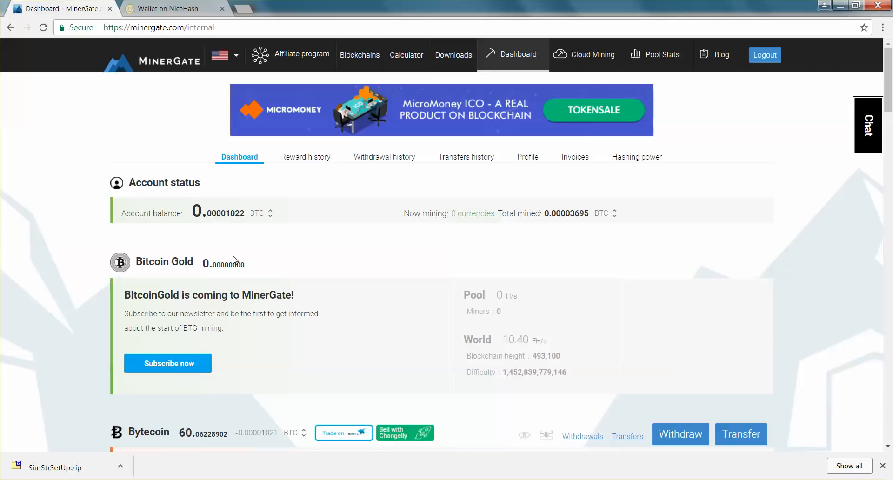
{"action": "mouse_move", "coordinate": [231, 266]}
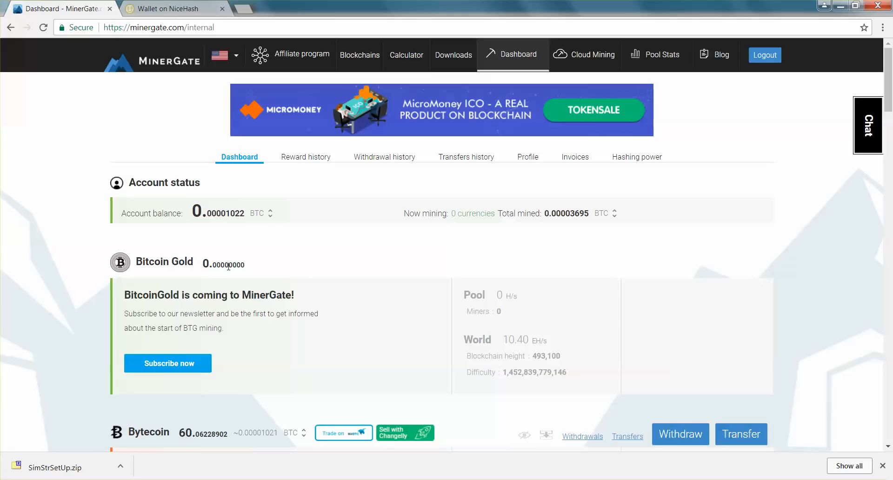
Step: Scroll through the Bytecoin and Monero dashboard stats, highlighting the Bytecoin heading, and return to the top
{"action": "scroll", "scroll_direction": "down", "scroll_amount": 3}
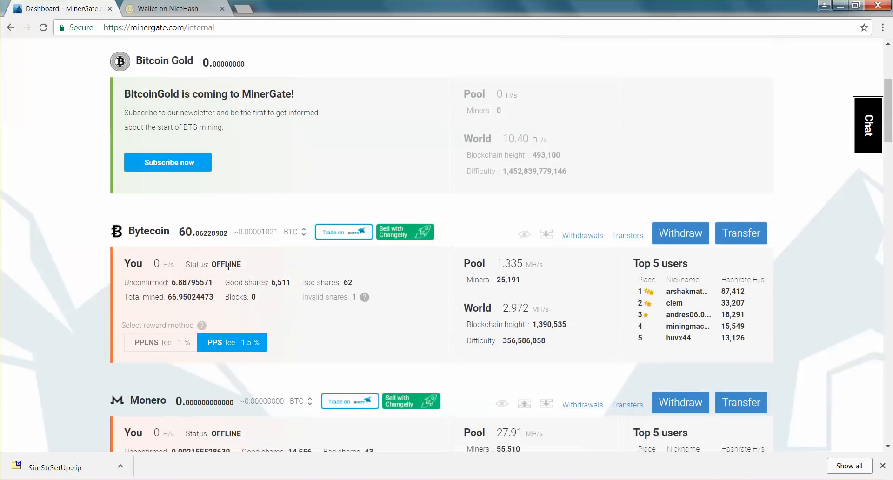
{"action": "scroll", "scroll_direction": "down", "scroll_amount": 3}
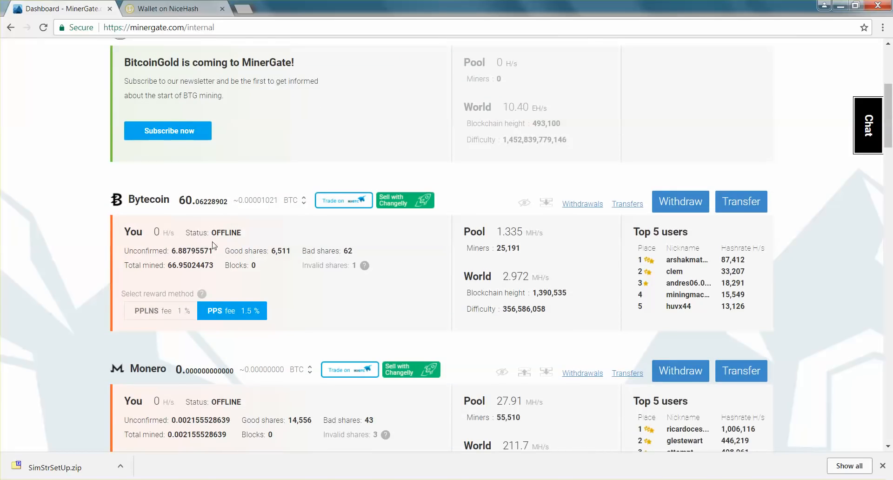
{"action": "scroll", "scroll_direction": "up", "scroll_amount": 3}
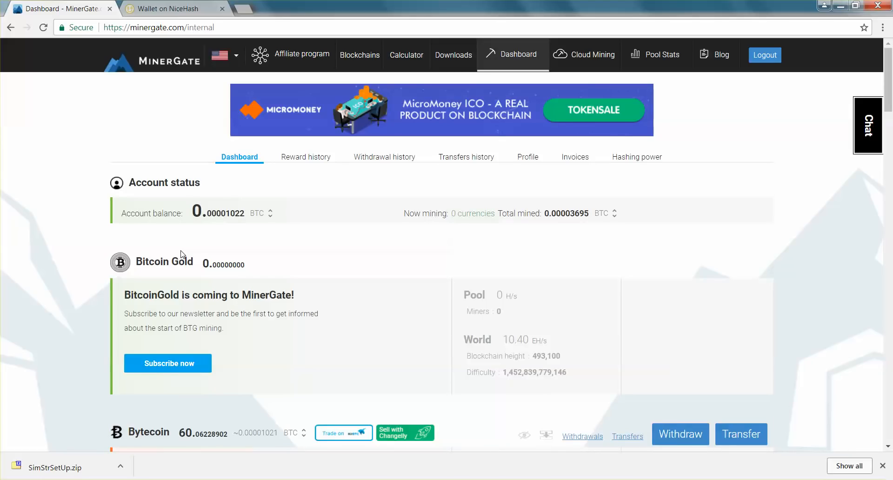
{"action": "mouse_move", "coordinate": [233, 217]}
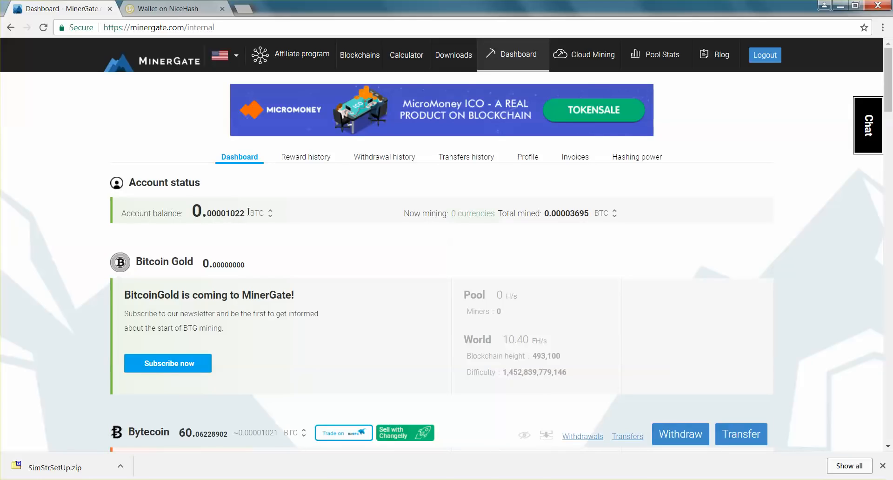
{"action": "mouse_move", "coordinate": [248, 192]}
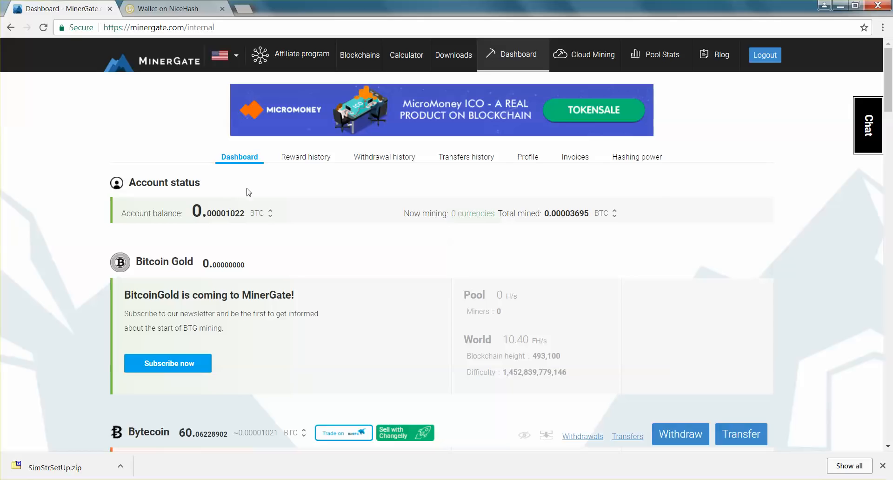
{"action": "mouse_move", "coordinate": [266, 210]}
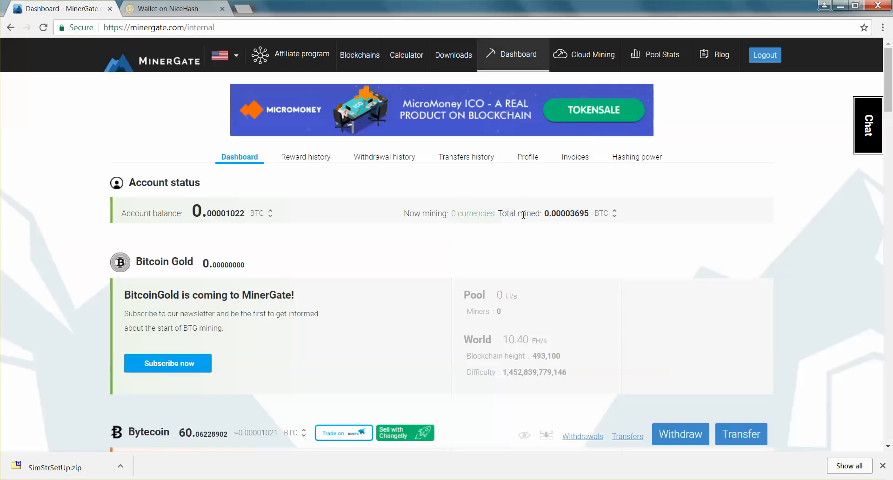
{"action": "scroll", "scroll_direction": "down", "scroll_amount": 3}
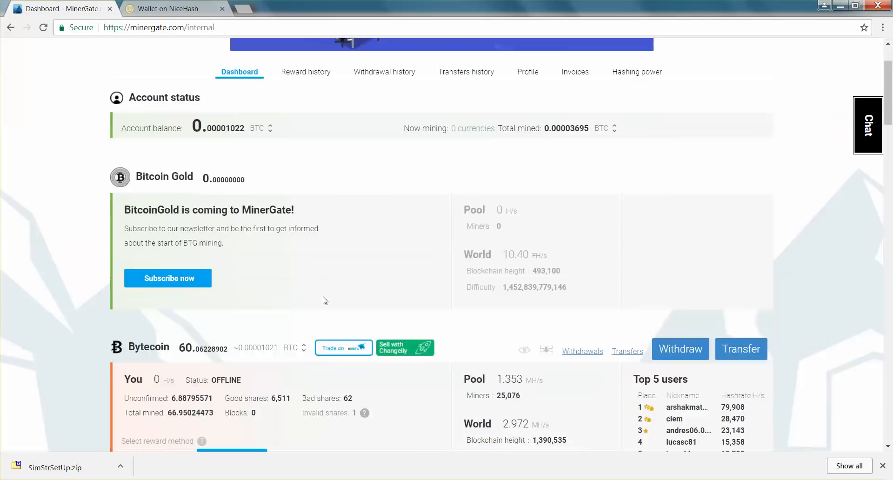
{"action": "scroll", "scroll_direction": "down", "scroll_amount": 3}
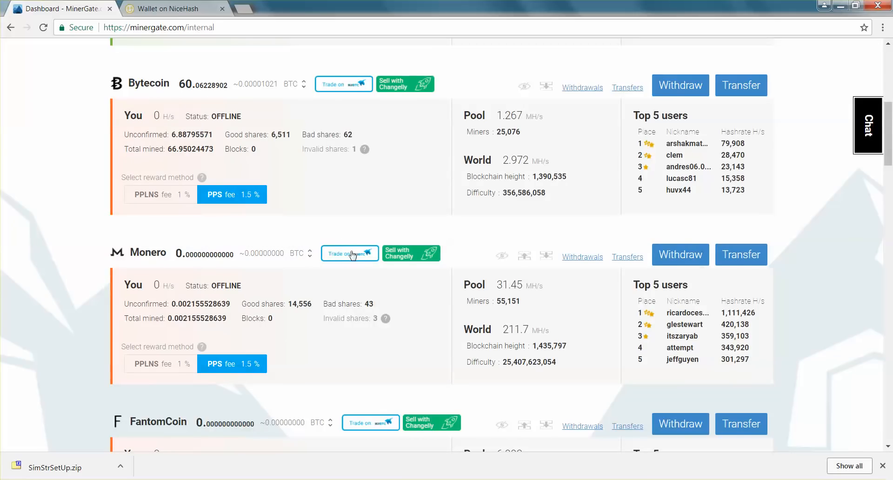
{"action": "mouse_move", "coordinate": [124, 88]}
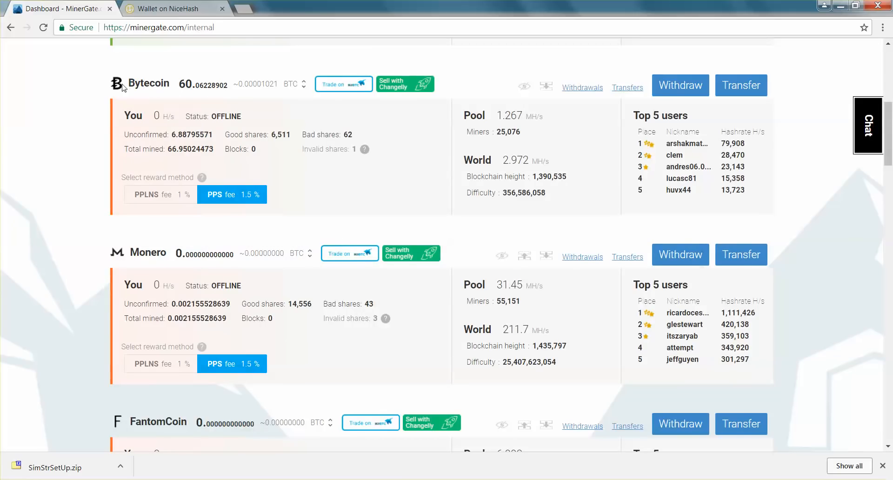
{"action": "double_click", "coordinate": [155, 82]}
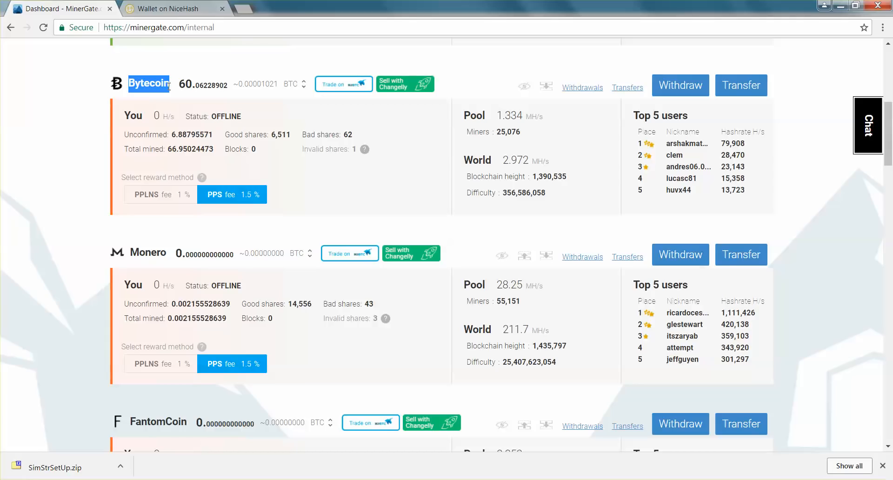
{"action": "mouse_move", "coordinate": [150, 47]}
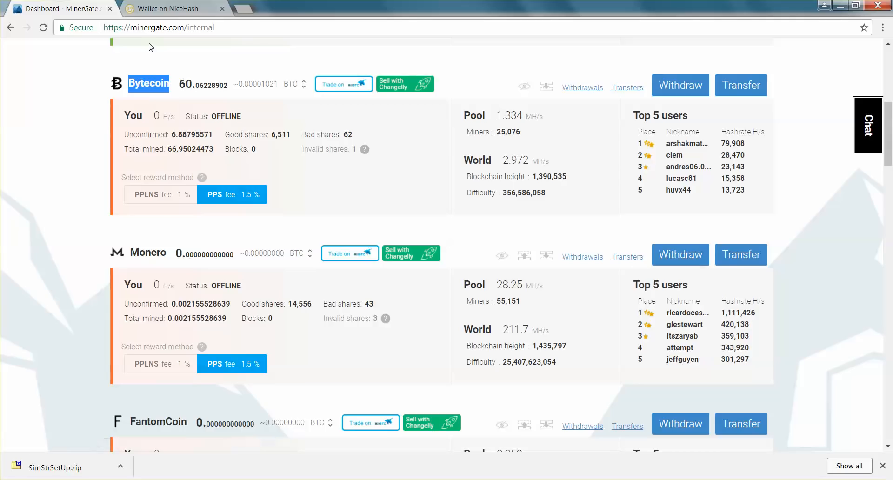
{"action": "mouse_move", "coordinate": [196, 166]}
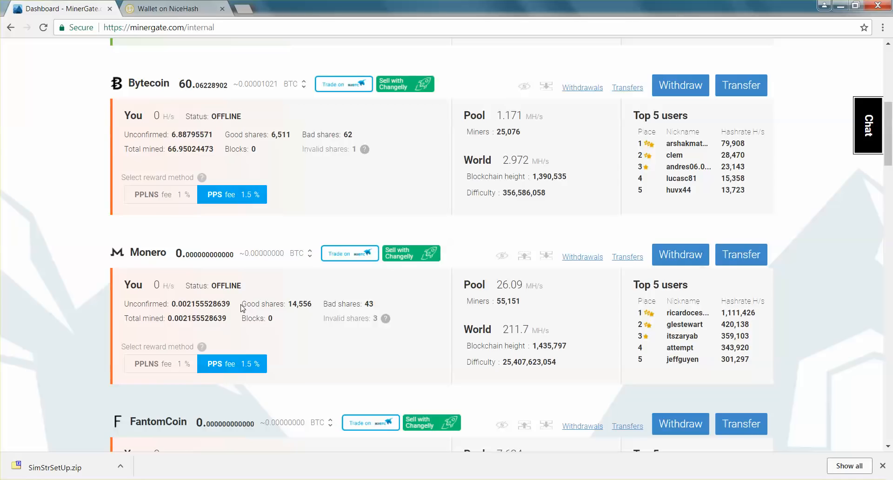
{"action": "scroll", "scroll_direction": "up", "scroll_amount": 3}
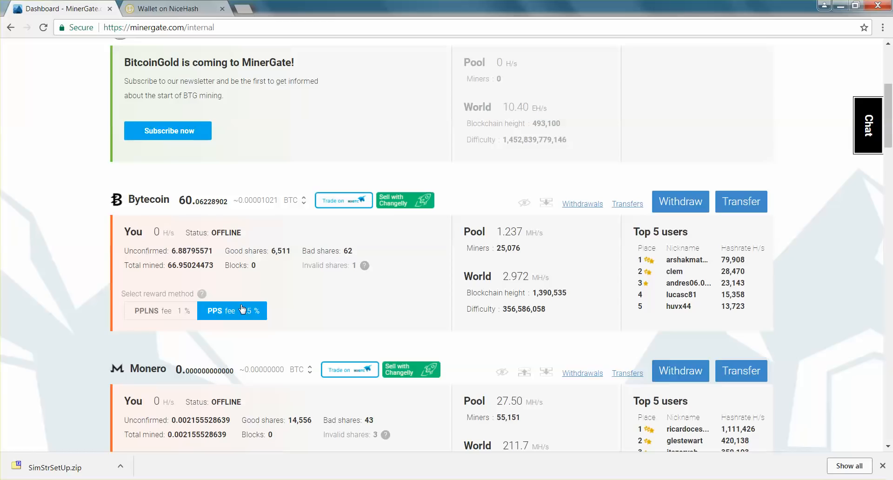
{"action": "scroll", "scroll_direction": "up", "scroll_amount": 3}
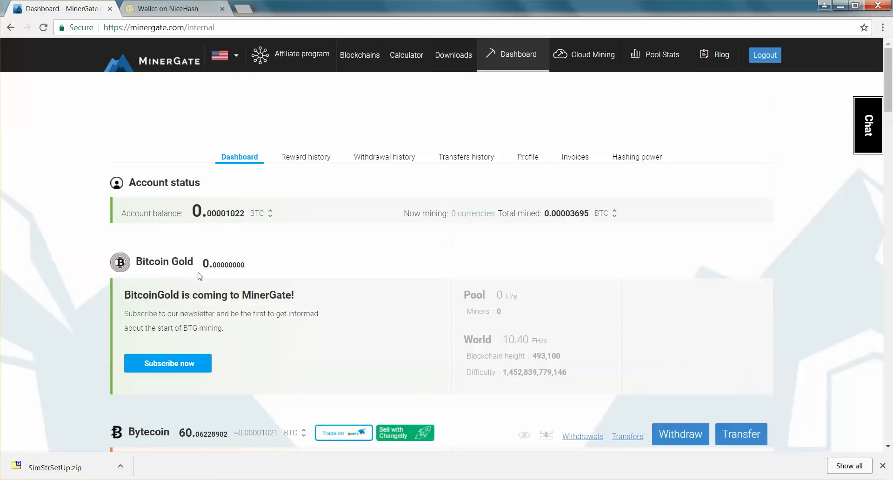
{"action": "mouse_move", "coordinate": [116, 275]}
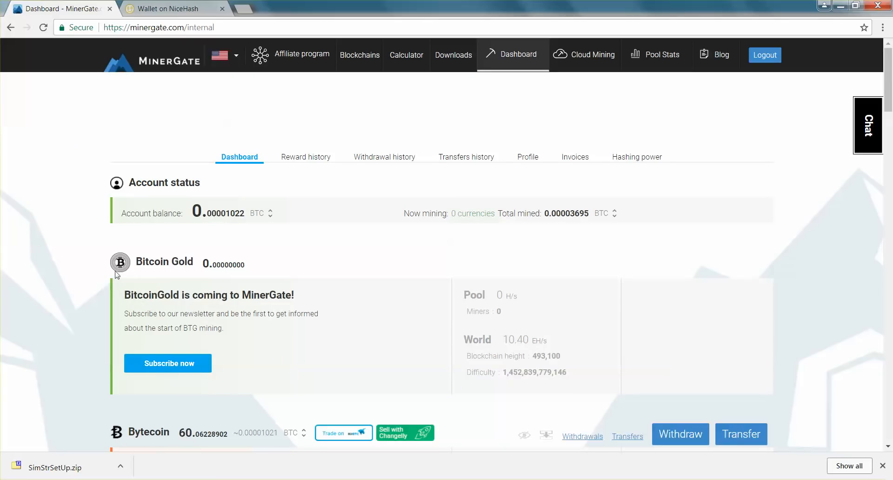
{"action": "scroll", "scroll_direction": "down", "scroll_amount": 3}
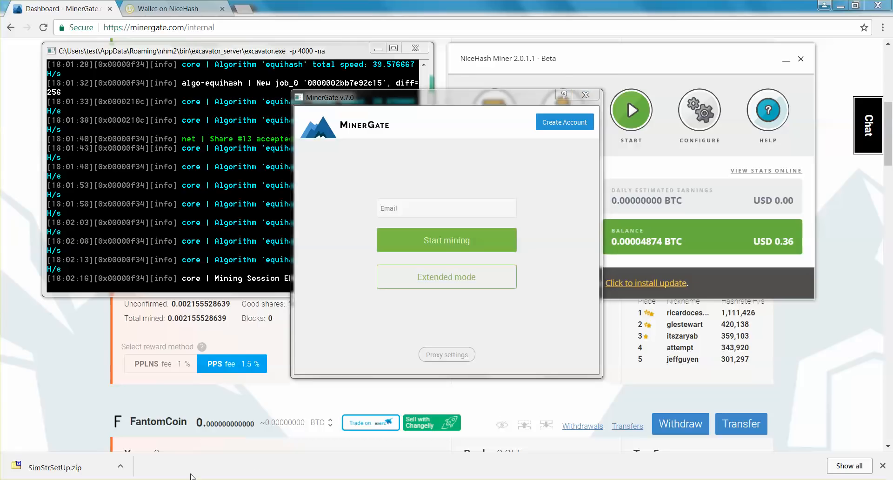
Step: Sign in via Start mining and start ETH CPU mining on one core, checking the GPU intensity choices
{"action": "left_click", "coordinate": [446, 276]}
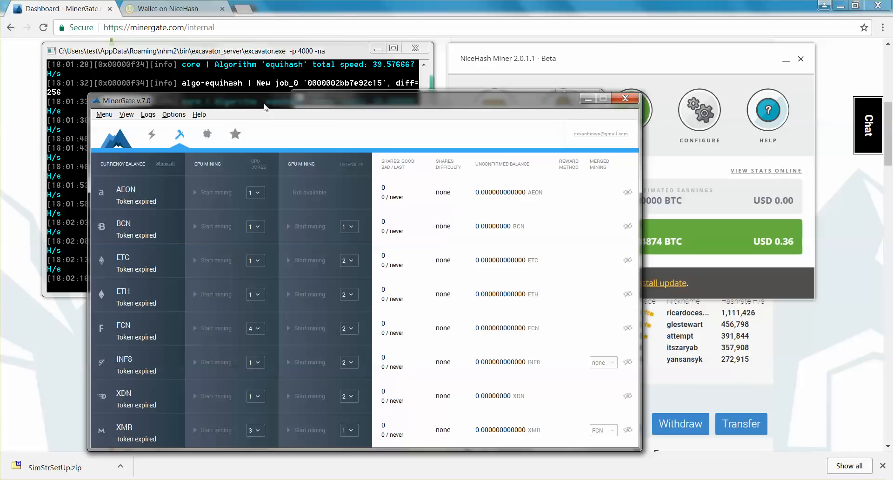
{"action": "mouse_move", "coordinate": [449, 246]}
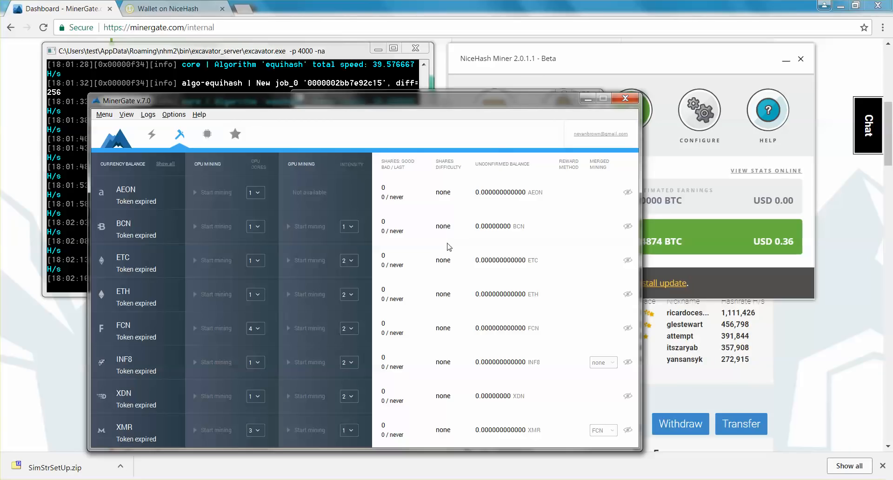
{"action": "mouse_move", "coordinate": [403, 203]}
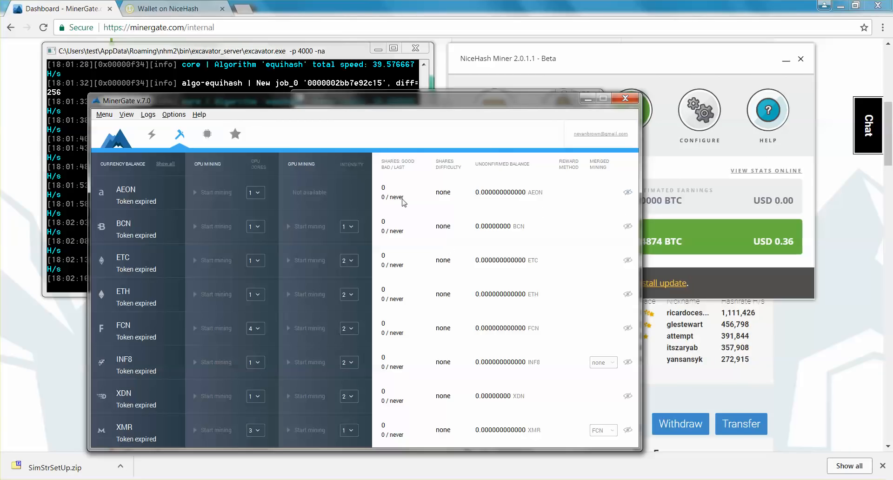
{"action": "mouse_move", "coordinate": [257, 300]}
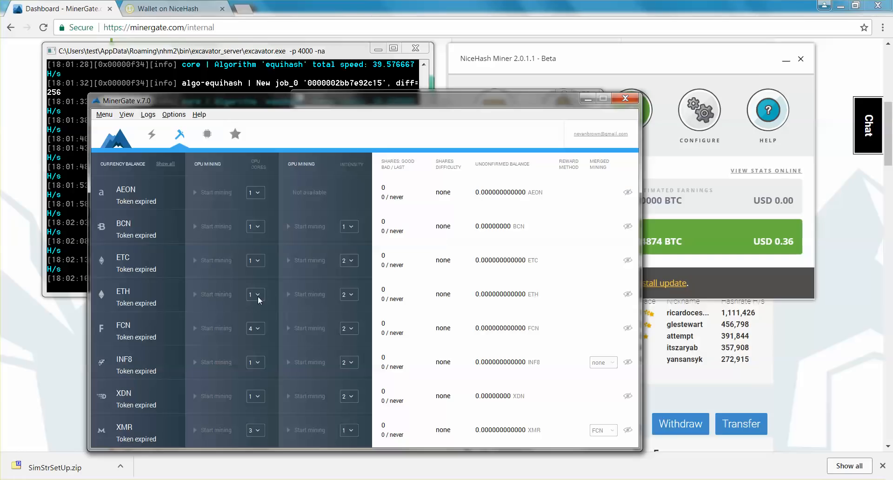
{"action": "left_click", "coordinate": [255, 294]}
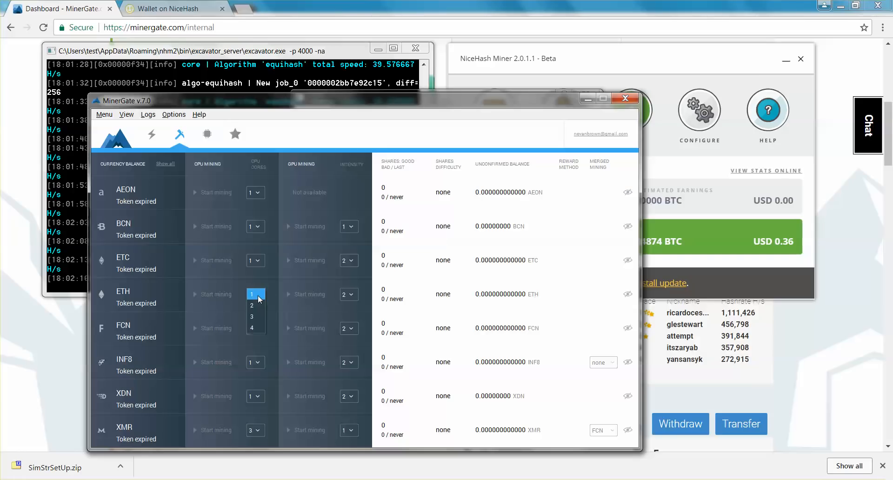
{"action": "mouse_move", "coordinate": [252, 305]}
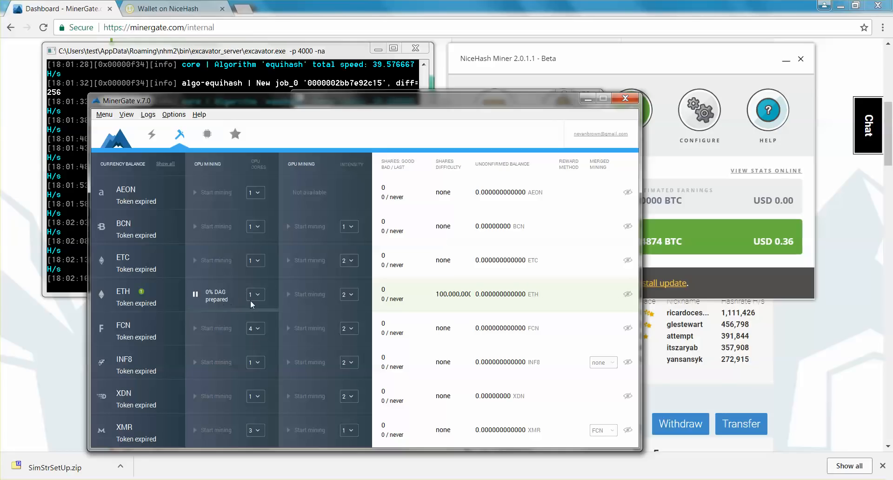
{"action": "left_click", "coordinate": [348, 294]}
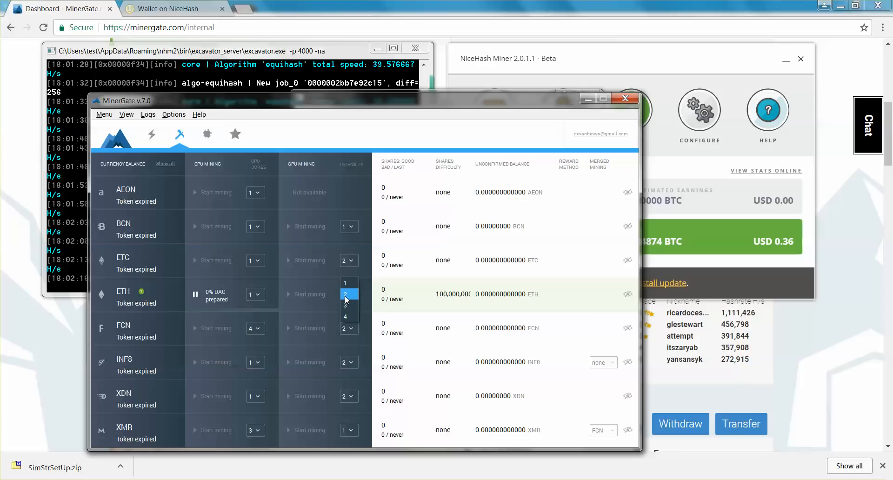
{"action": "mouse_move", "coordinate": [281, 158]}
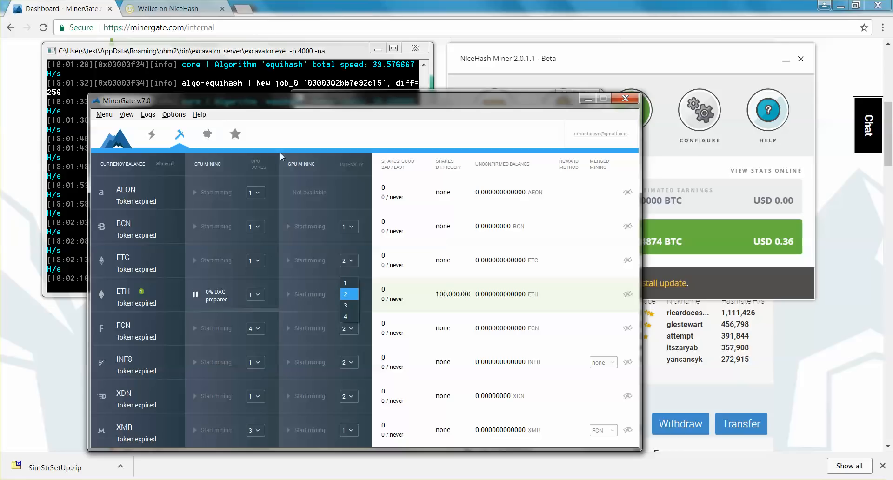
{"action": "mouse_move", "coordinate": [336, 177]}
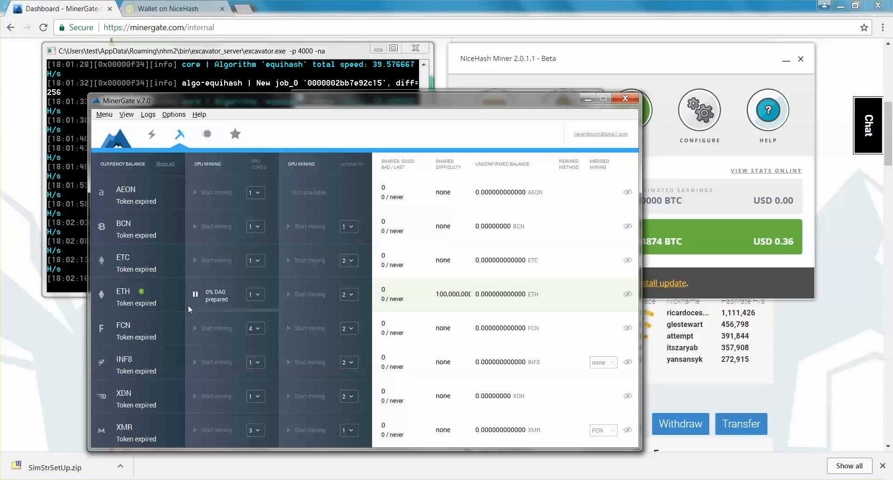
{"action": "mouse_move", "coordinate": [467, 170]}
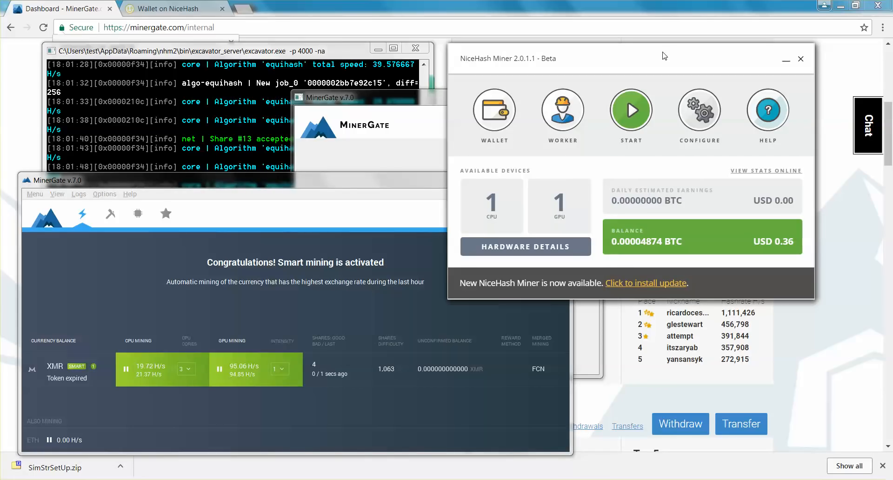
{"action": "mouse_move", "coordinate": [338, 188]}
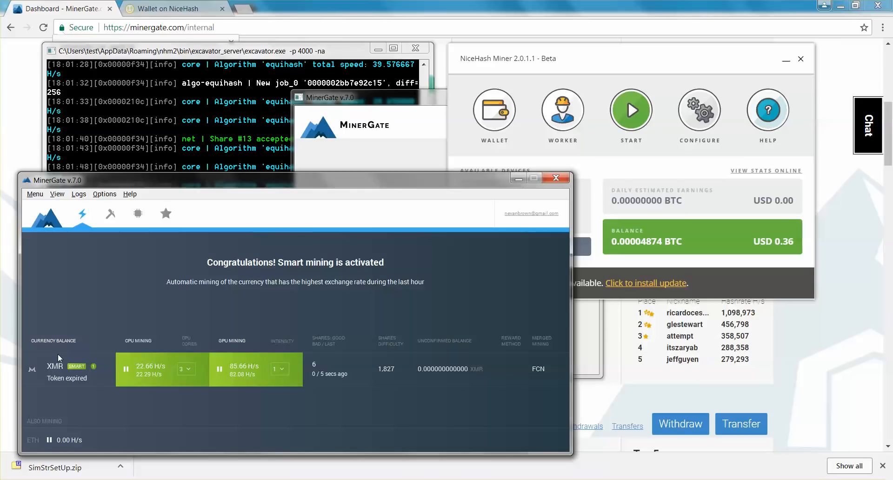
{"action": "mouse_move", "coordinate": [151, 240]}
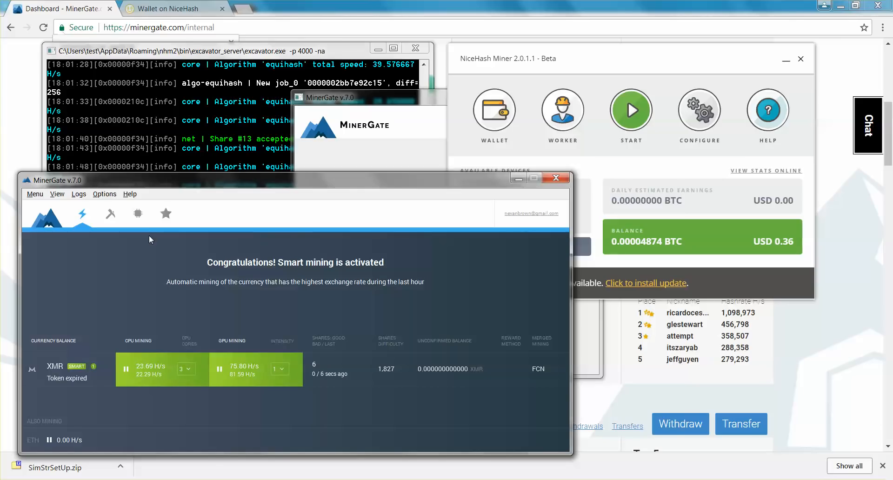